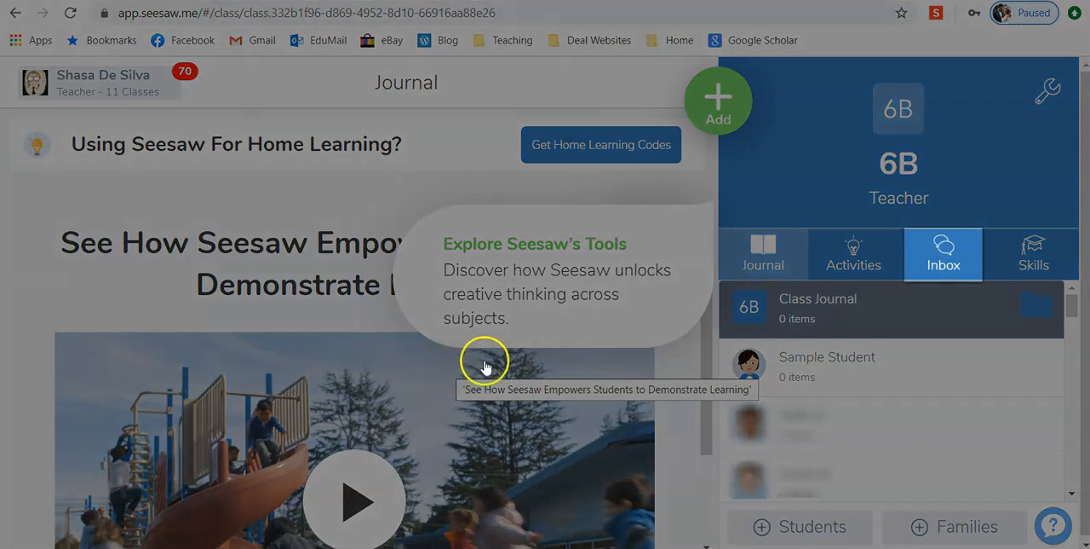
Step: Open the 6B class Inbox to view the parent conversations
{"action": "left_click", "coordinate": [943, 254]}
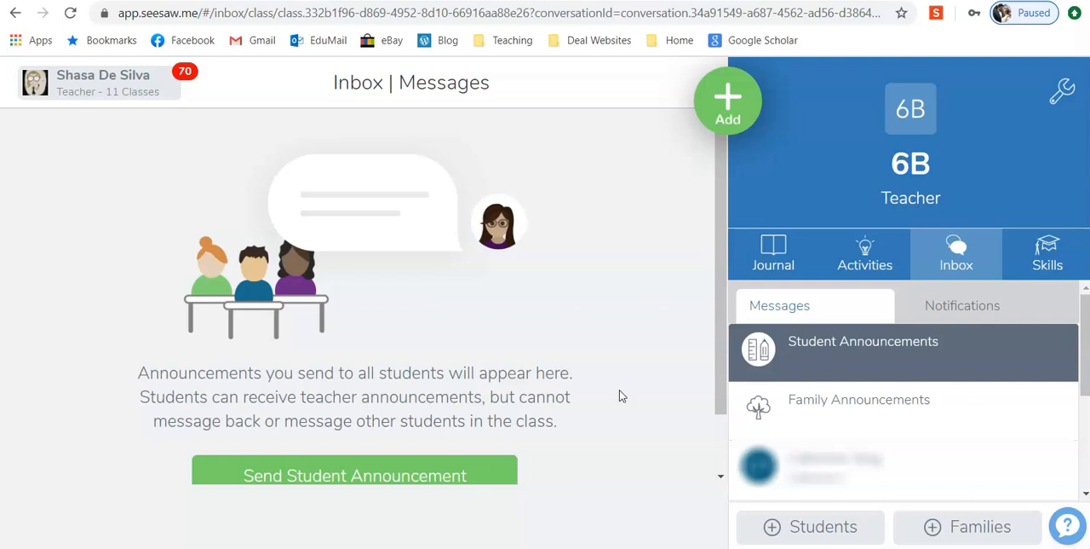
{"action": "mouse_move", "coordinate": [852, 356]}
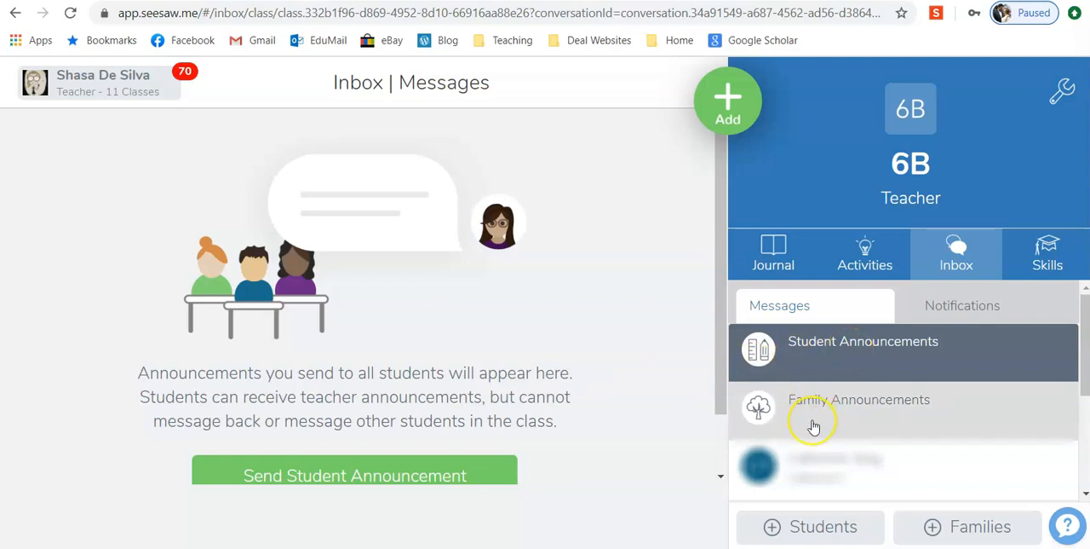
{"action": "mouse_move", "coordinate": [856, 481]}
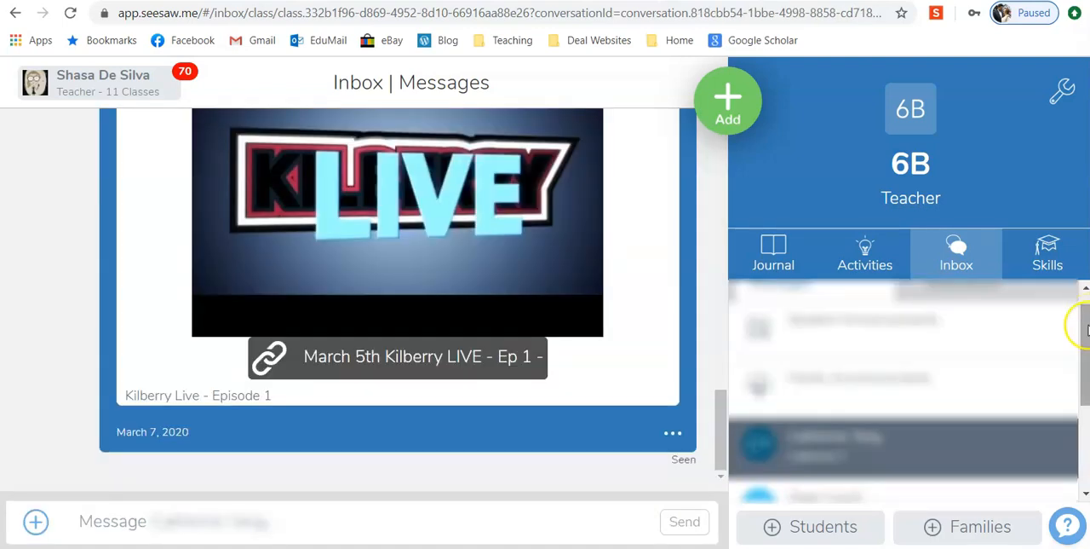
Step: Scroll the Messages list to another family's private conversation with earlier video links
{"action": "scroll", "scroll_direction": "down", "scroll_amount": 3}
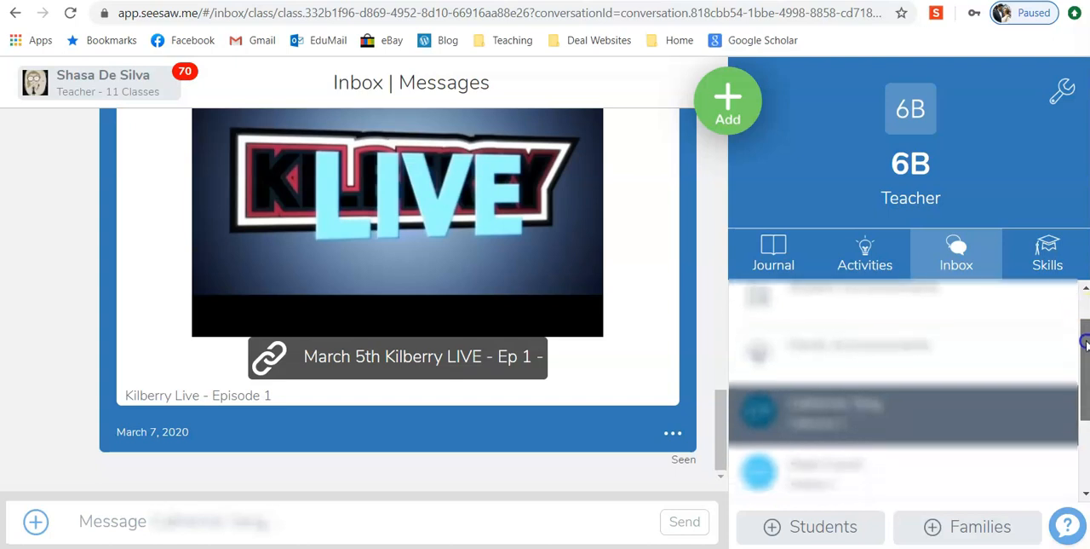
{"action": "scroll", "scroll_direction": "down", "scroll_amount": 3}
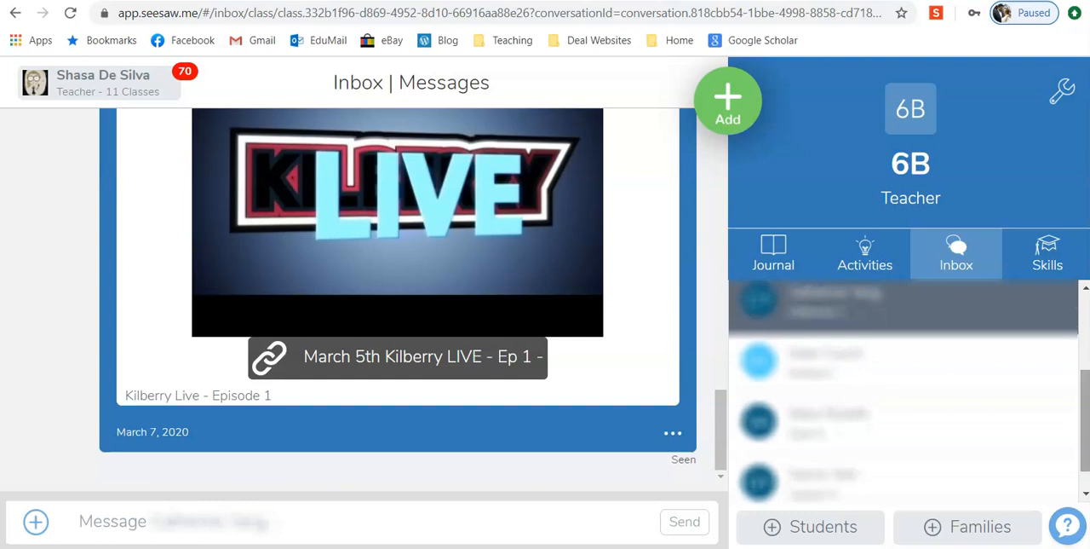
{"action": "mouse_move", "coordinate": [805, 345]}
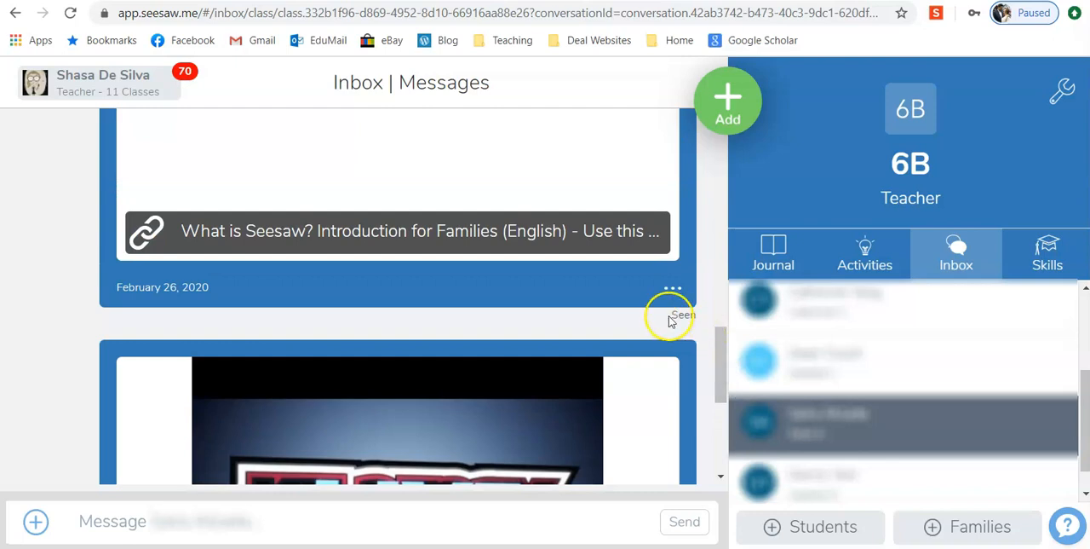
{"action": "mouse_move", "coordinate": [715, 351]}
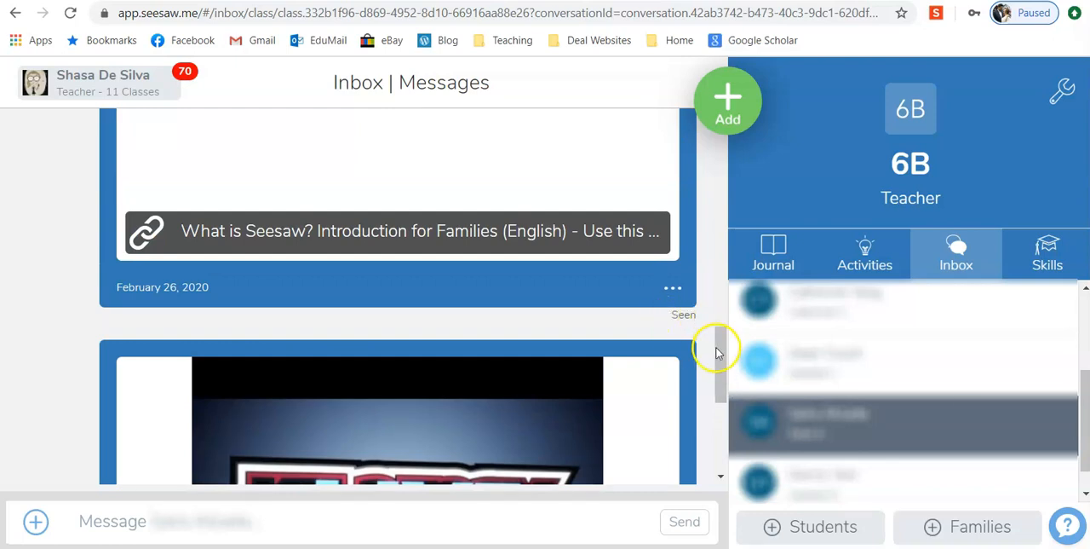
{"action": "scroll", "scroll_direction": "down", "scroll_amount": 3}
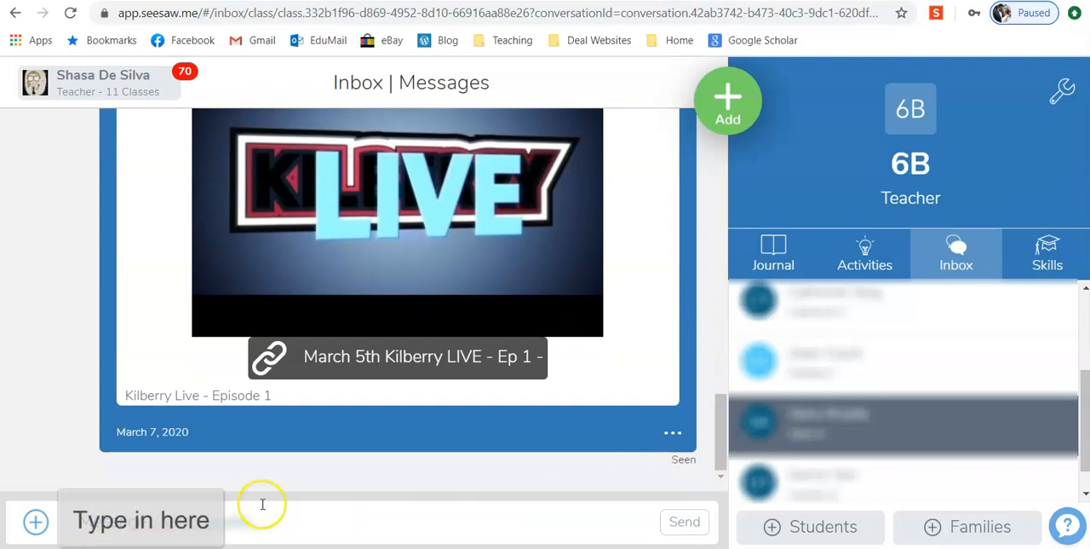
{"action": "left_click", "coordinate": [263, 516]}
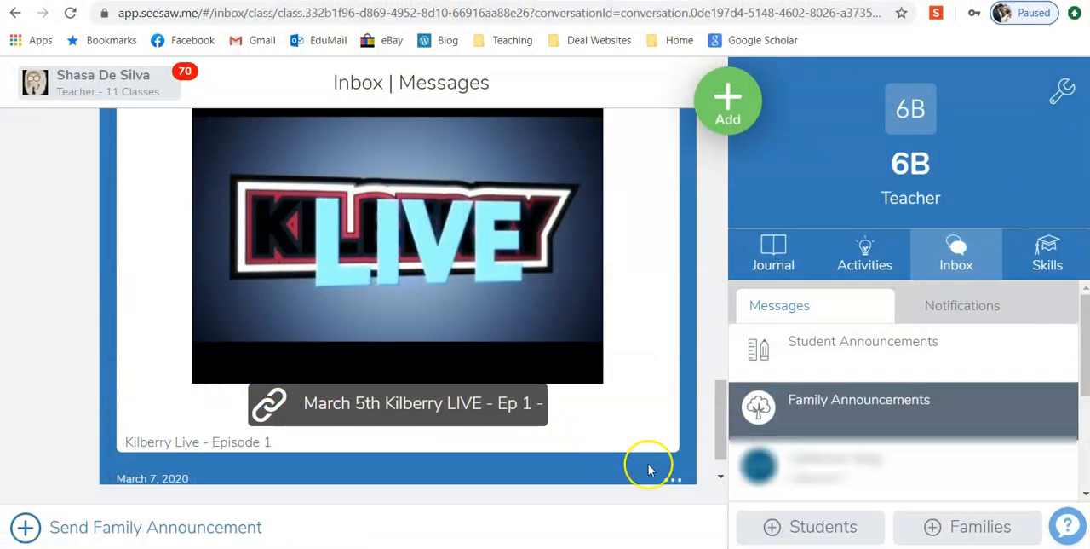
{"action": "mouse_move", "coordinate": [770, 389]}
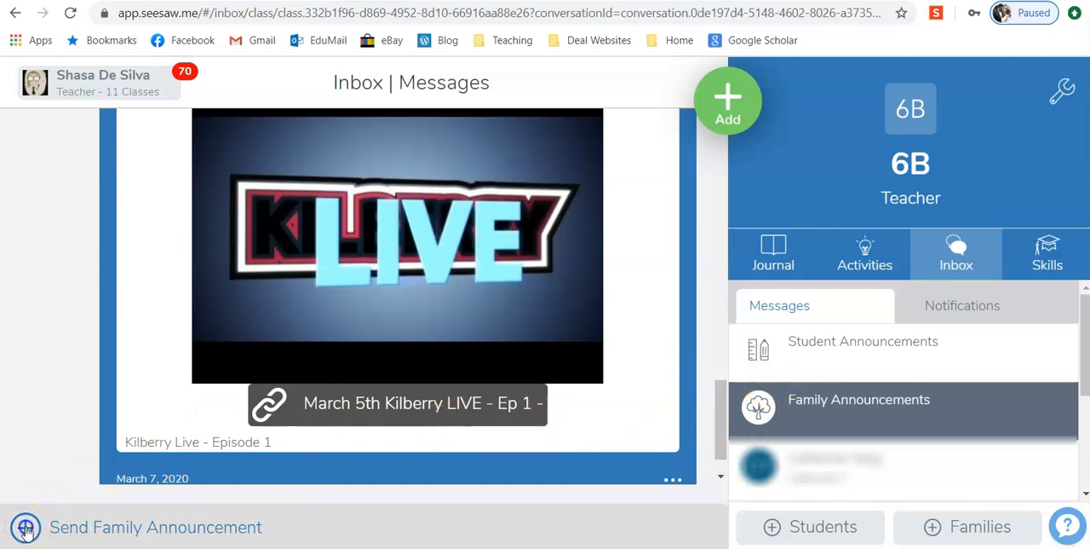
Step: Begin a new Send Family Announcement from the bottom of the thread
{"action": "left_click", "coordinate": [30, 527]}
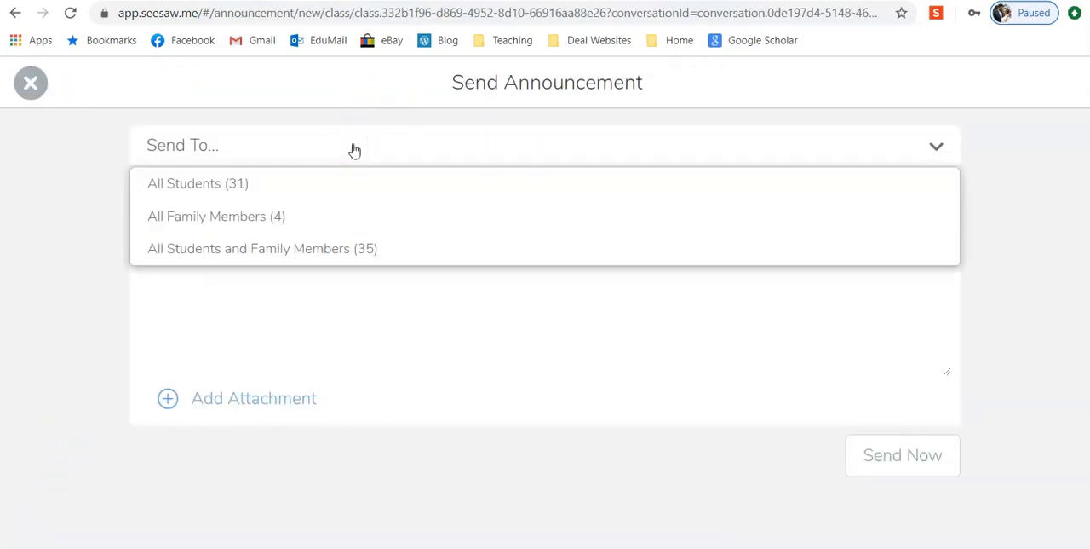
{"action": "mouse_move", "coordinate": [271, 184]}
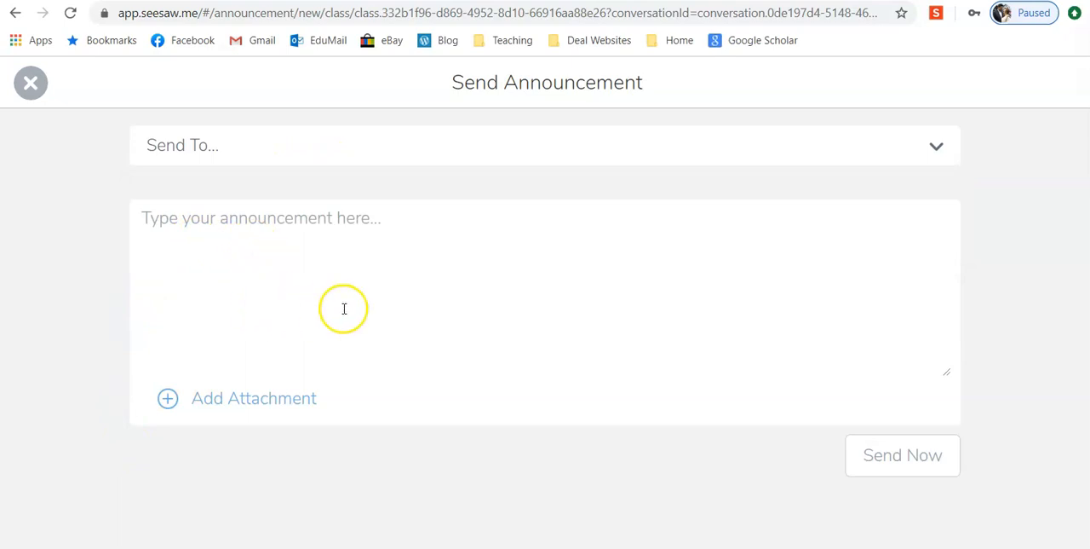
{"action": "mouse_move", "coordinate": [923, 458]}
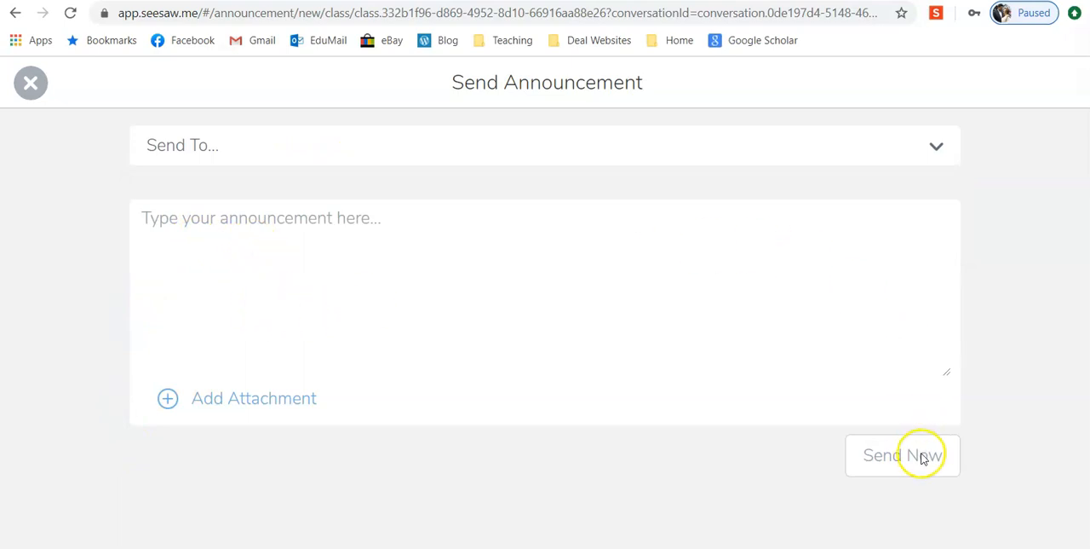
{"action": "left_click", "coordinate": [253, 398]}
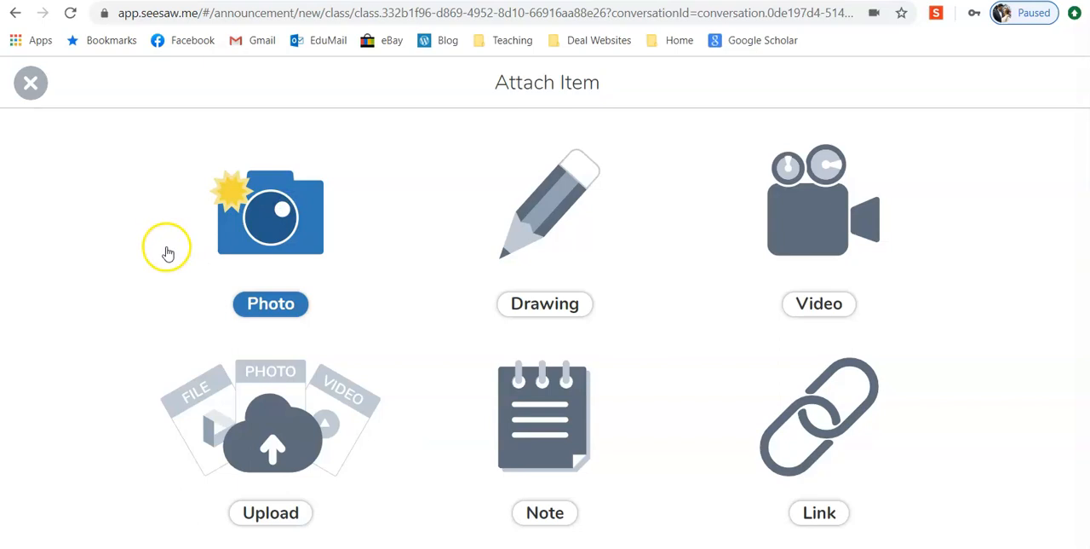
{"action": "mouse_move", "coordinate": [271, 223]}
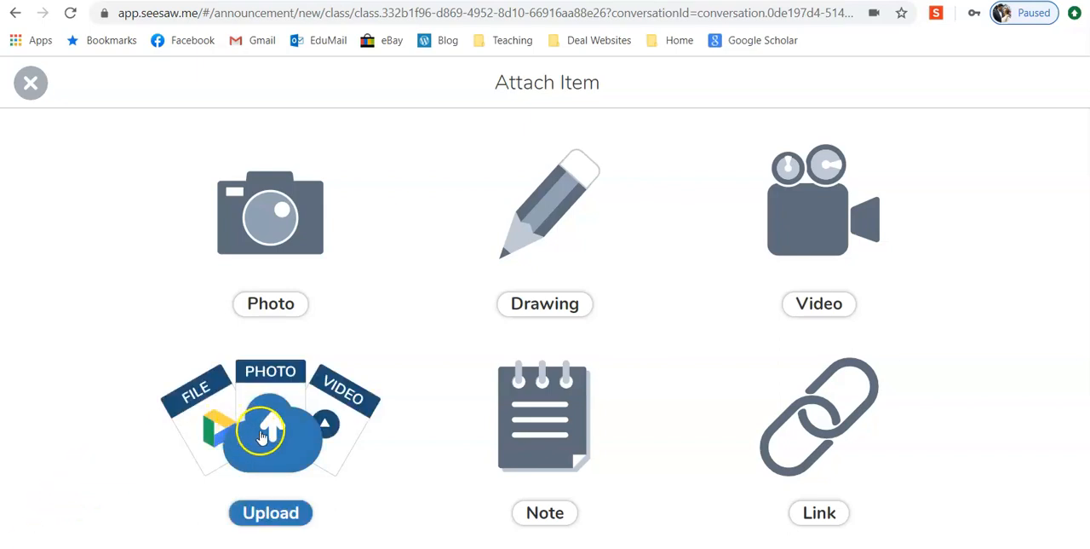
Step: Choose Upload to attach images, a PDF or a video
{"action": "left_click", "coordinate": [264, 439]}
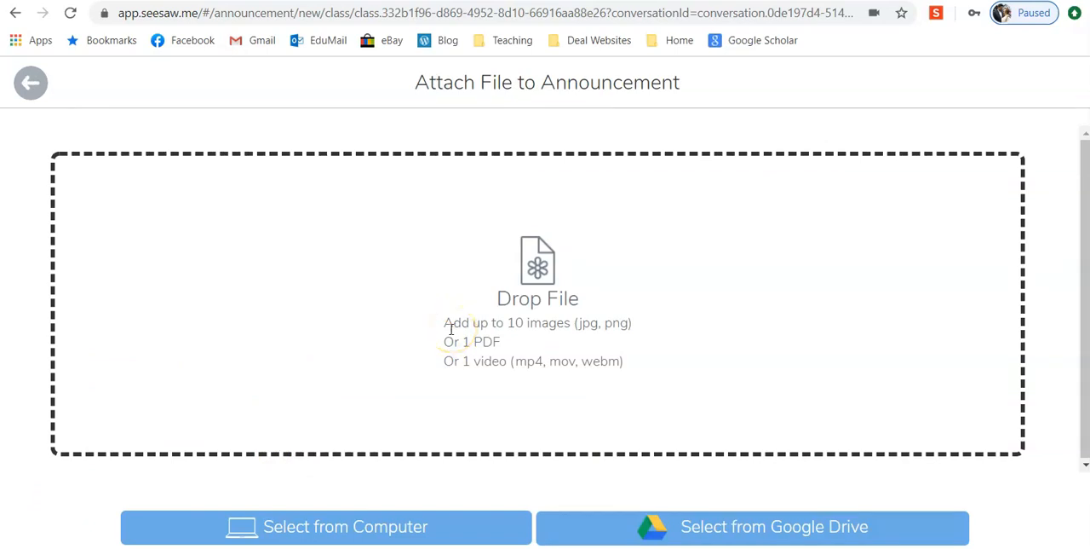
{"action": "mouse_move", "coordinate": [442, 336]}
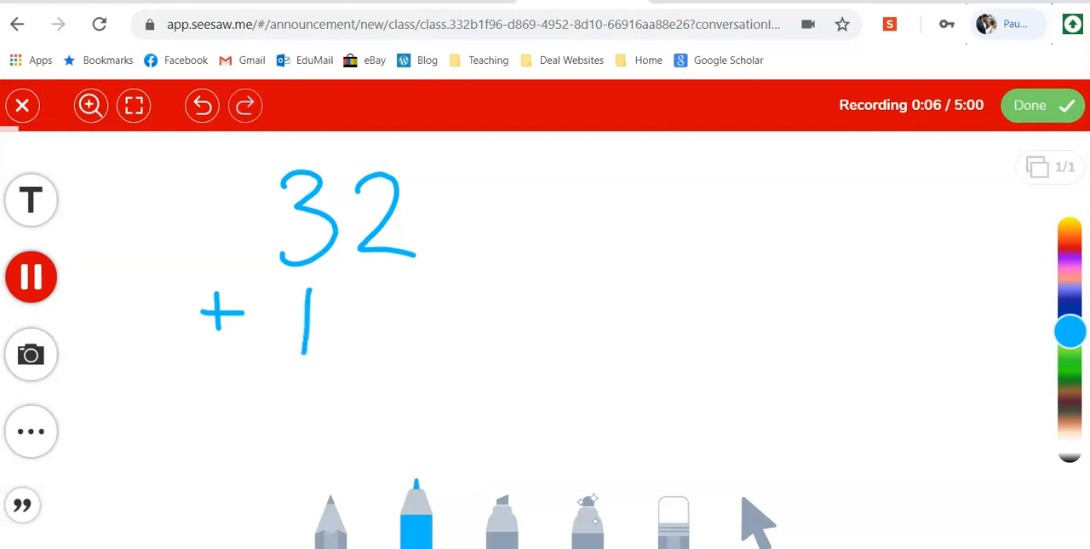
Step: Finish handwriting 32 + 19 with the digit 9 and a final stroke
{"action": "left_click_drag", "start_coordinate": [366, 290], "coordinate": [392, 349]}
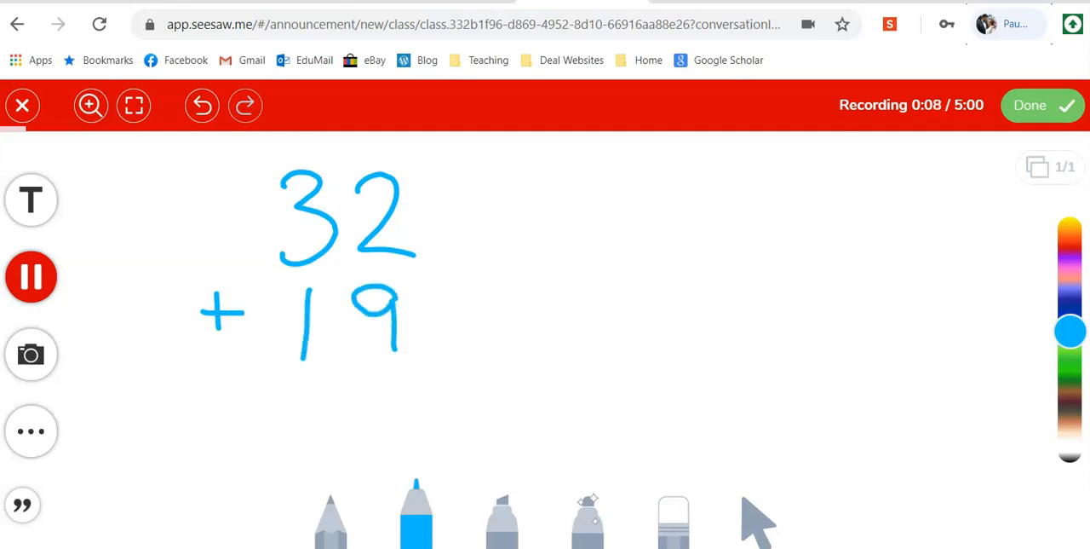
{"action": "left_click_drag", "start_coordinate": [191, 396], "coordinate": [439, 396]}
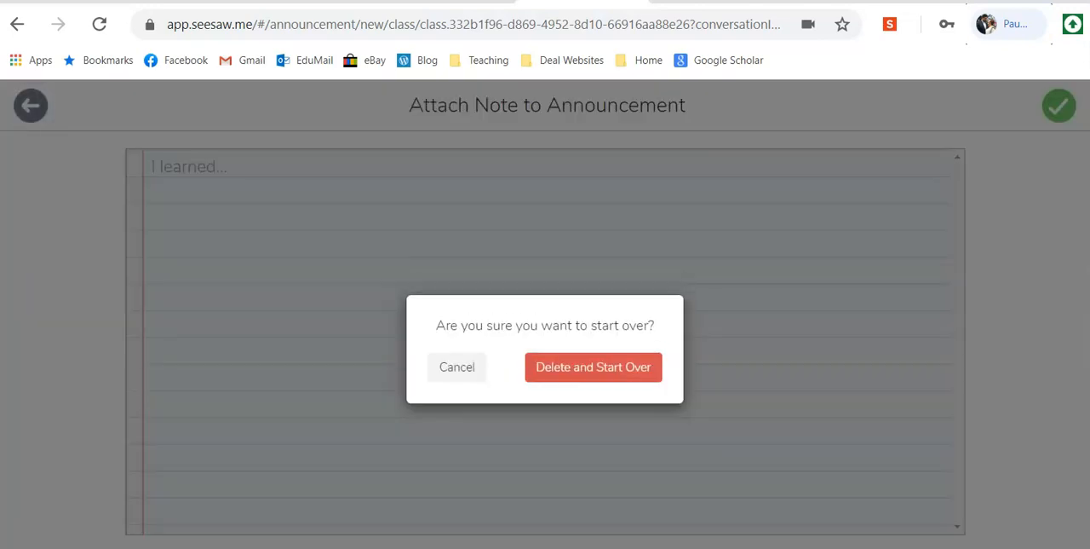
Step: Dismiss the start-over confirmation on the note attachment page
{"action": "left_click", "coordinate": [593, 366]}
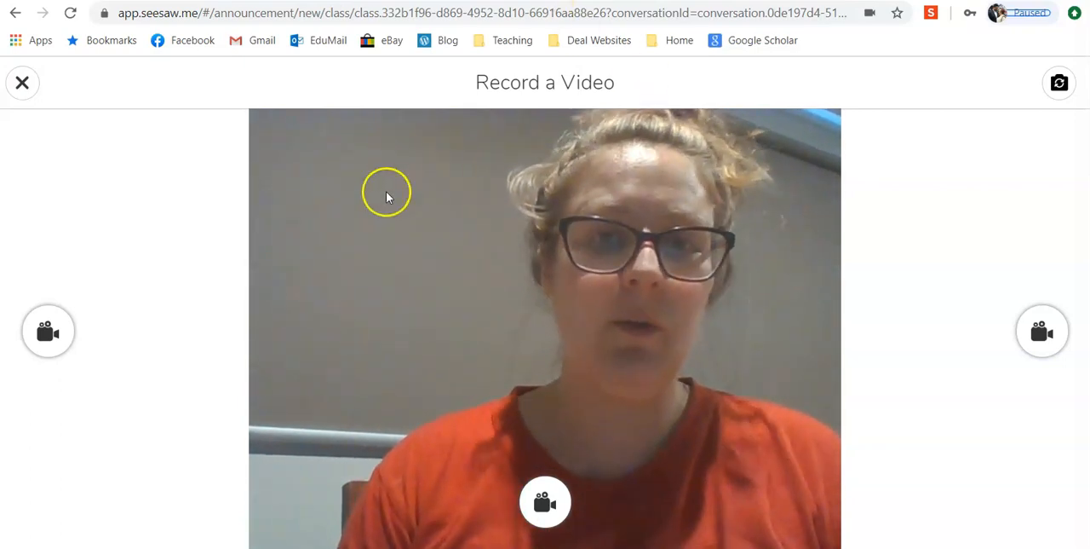
{"action": "mouse_move", "coordinate": [22, 83]}
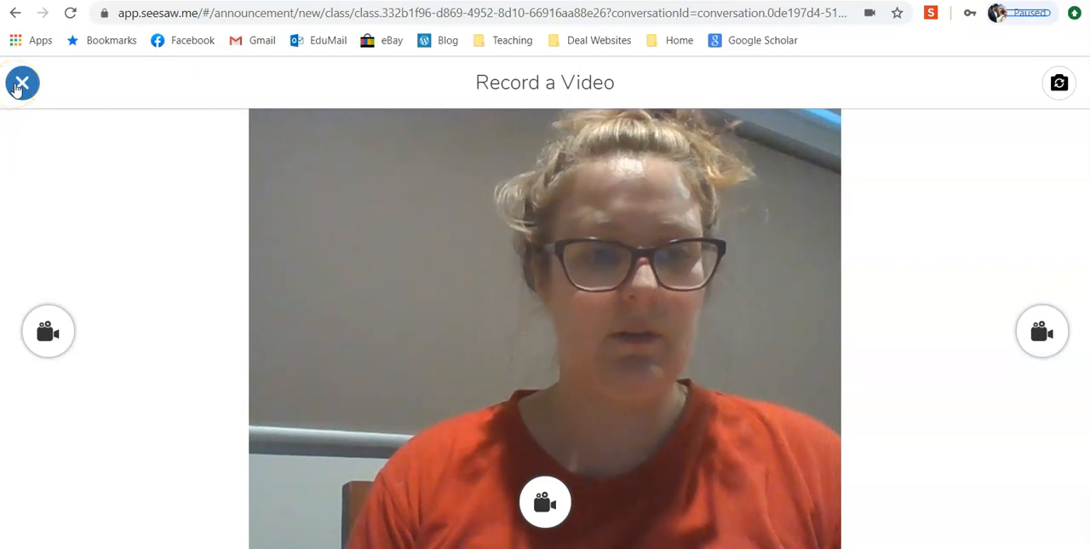
Step: Close the webcam video recorder without recording anything
{"action": "left_click", "coordinate": [23, 82]}
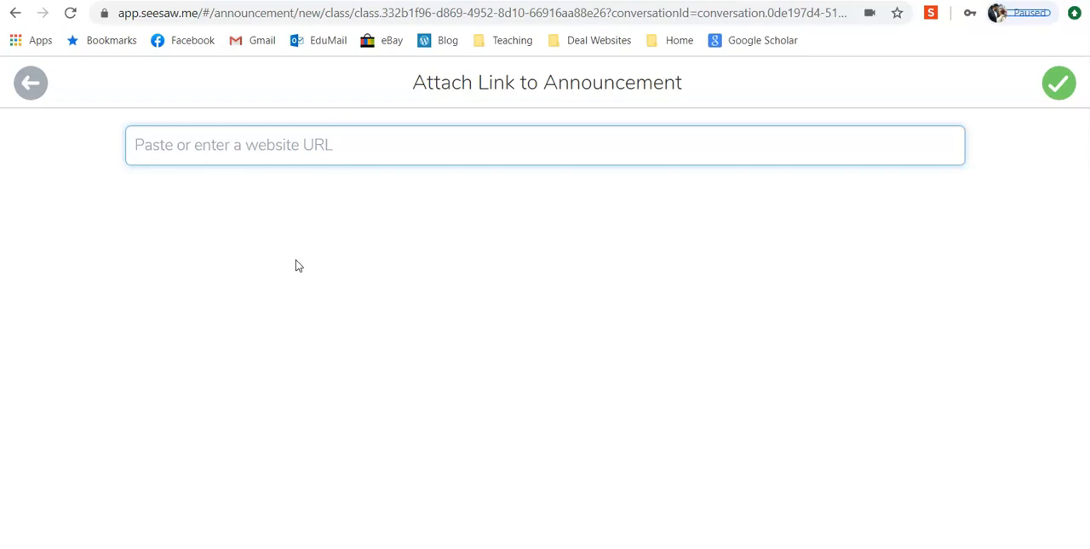
Step: Leave the Link page and focus the empty announcement message box
{"action": "left_click", "coordinate": [28, 83]}
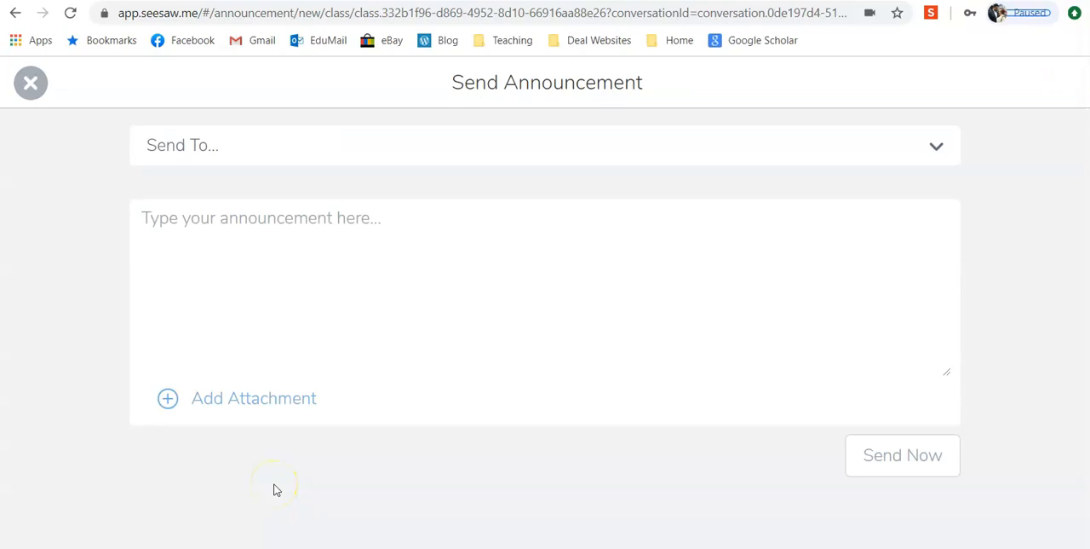
{"action": "left_click", "coordinate": [343, 219]}
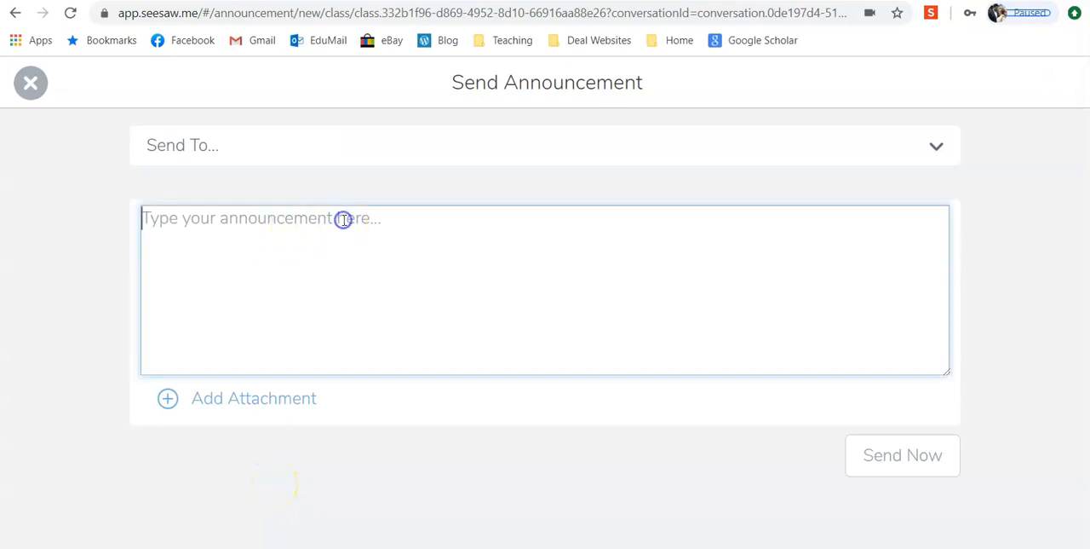
{"action": "left_click", "coordinate": [343, 220]}
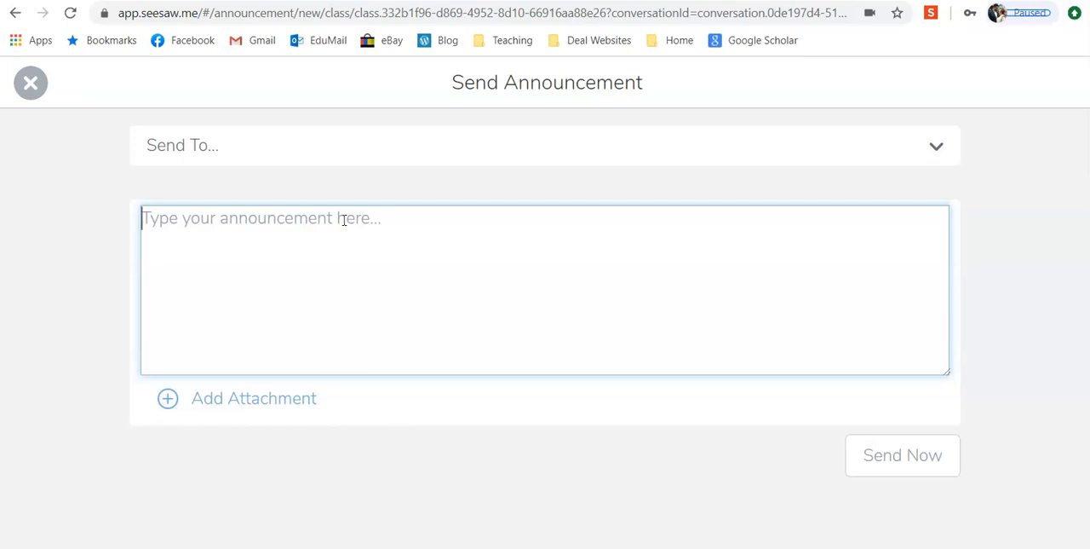